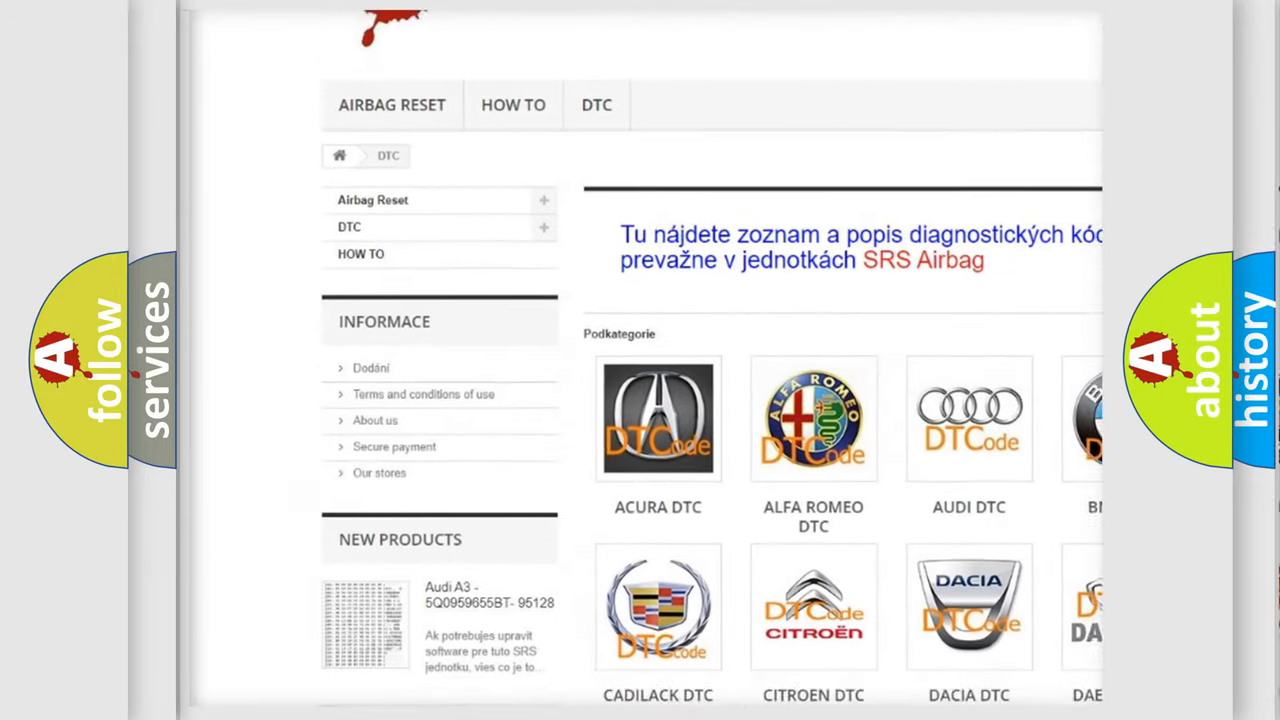
pyautogui.scroll(-3)
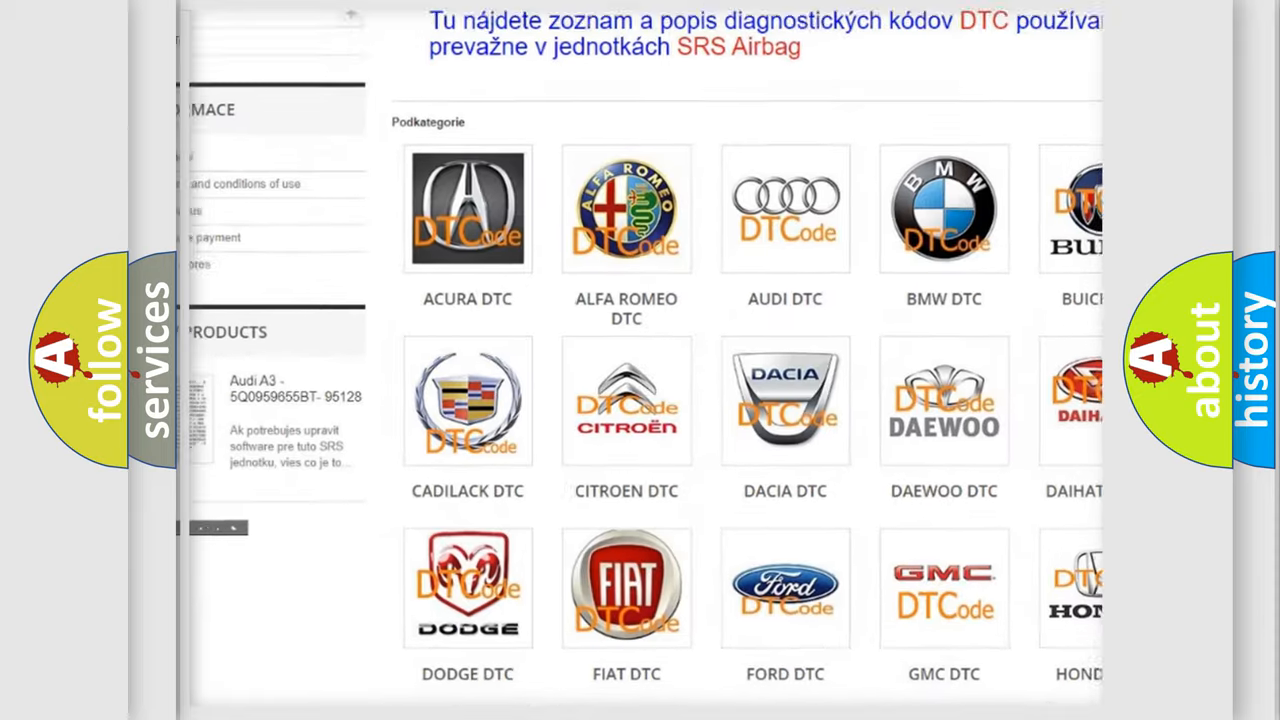
pyautogui.scroll(-3)
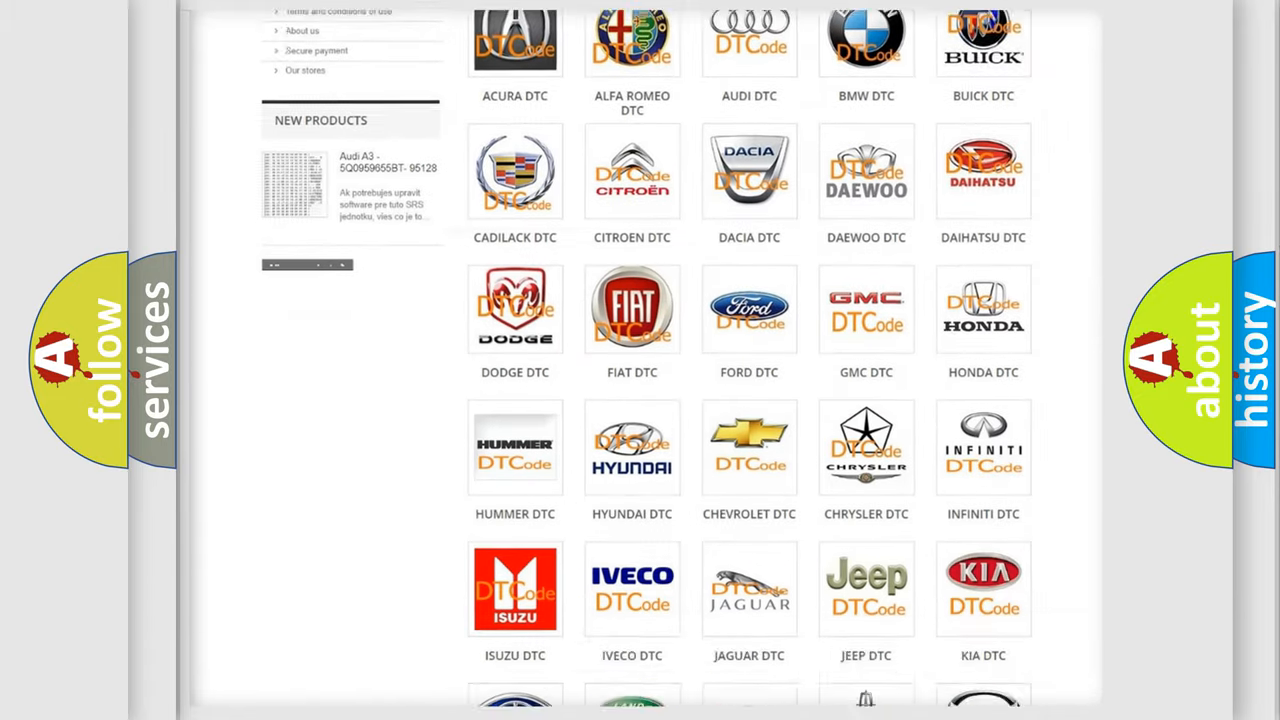
pyautogui.scroll(-3)
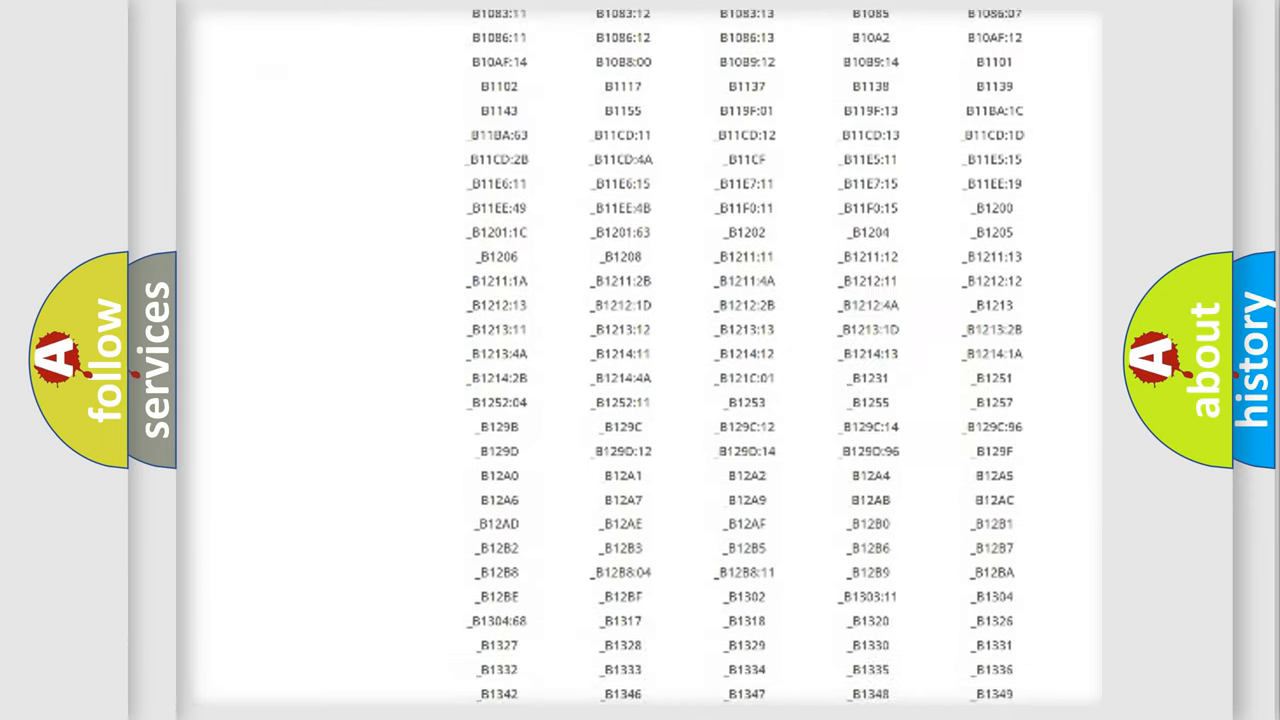
pyautogui.scroll(-3)
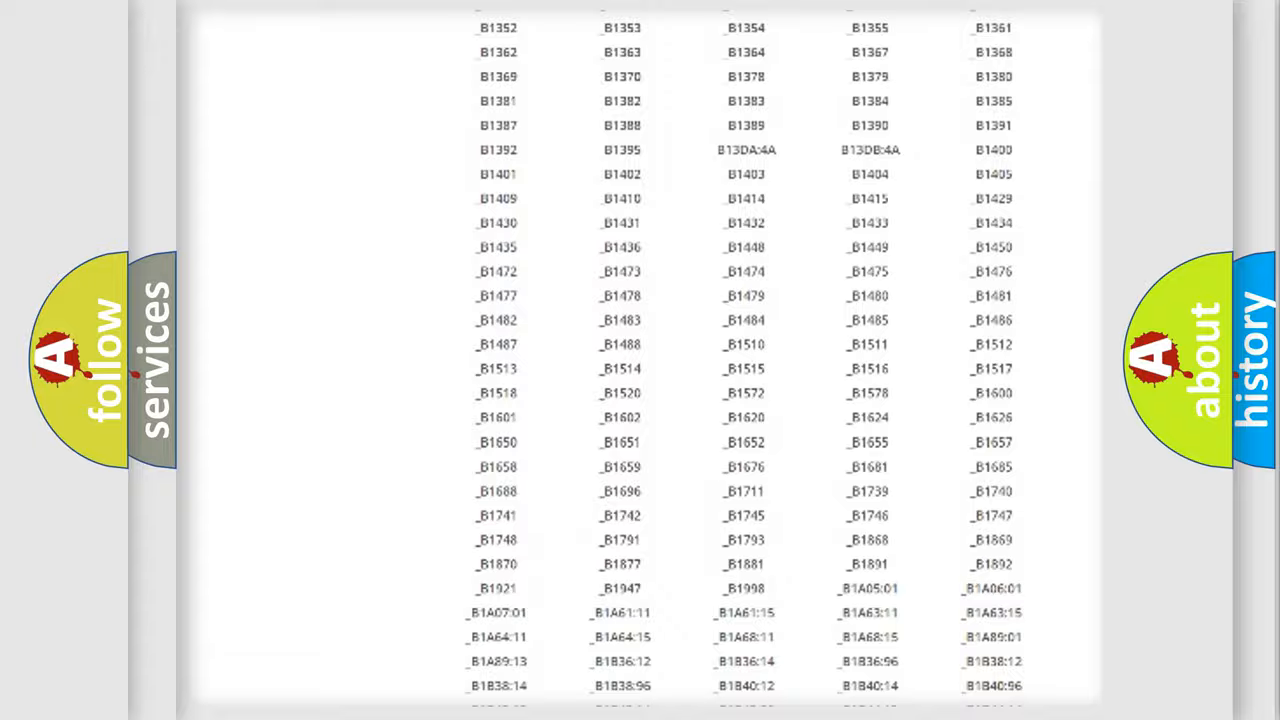